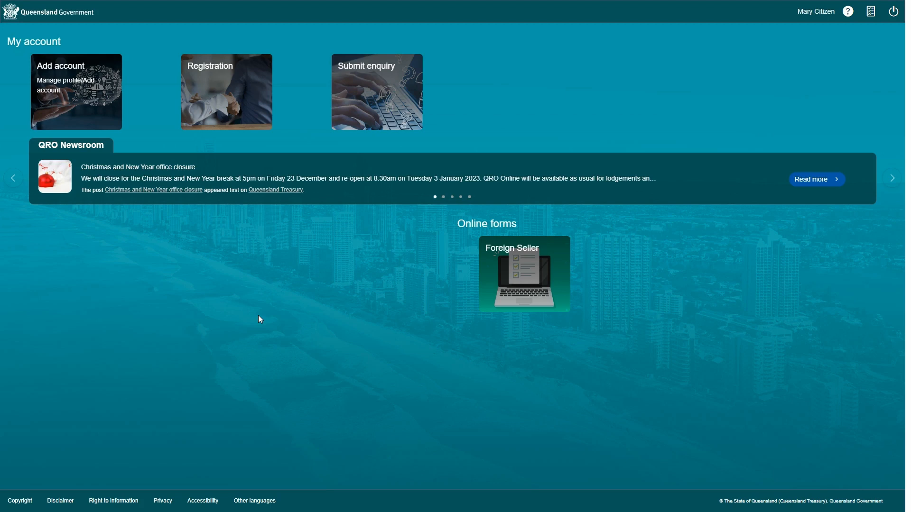
- Reach the Manage profile / Add account page and make Mary Citizen's contact card editable
left_click(892, 178)
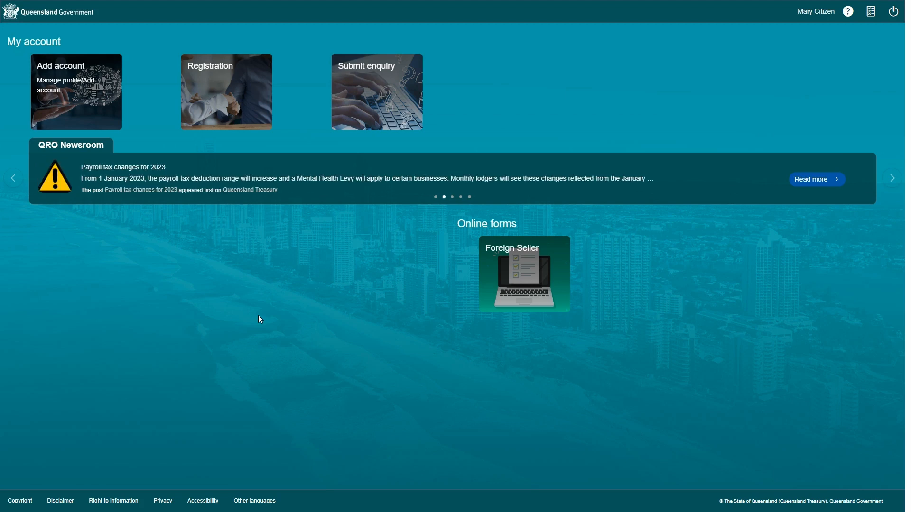
mouse_move(237, 344)
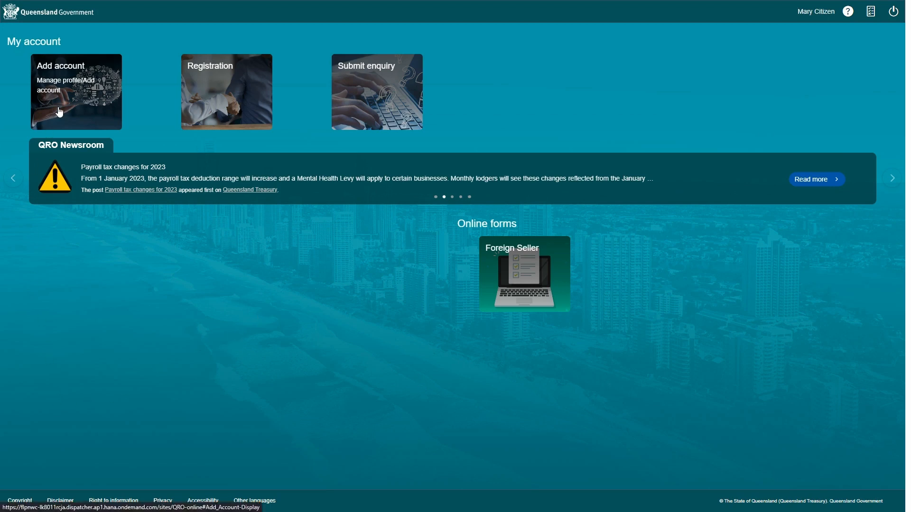
left_click(76, 91)
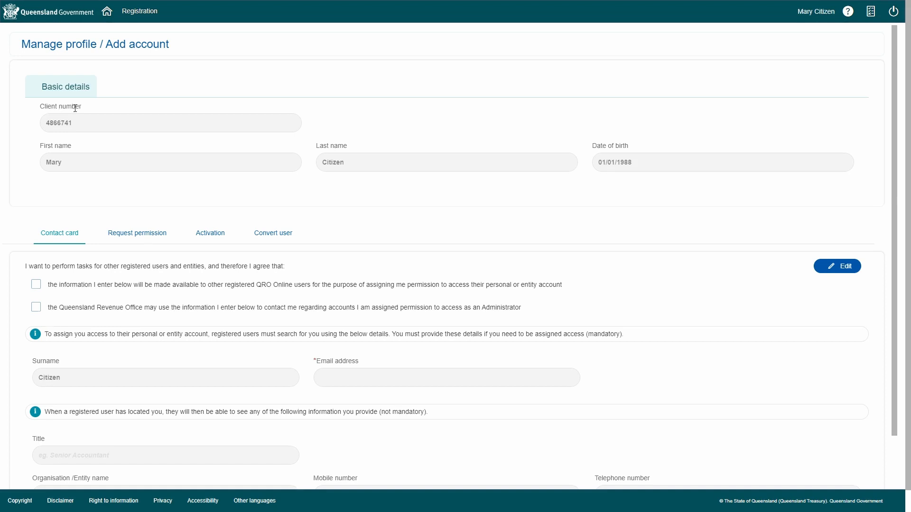
mouse_move(828, 257)
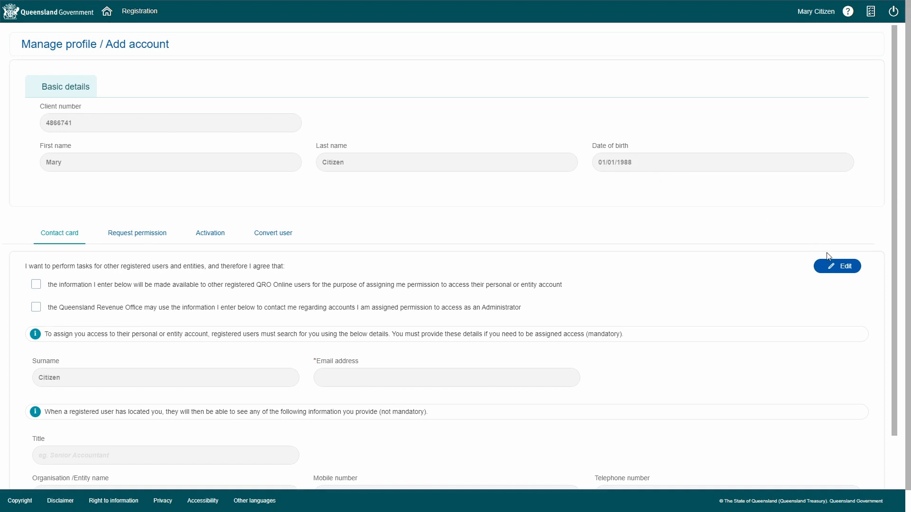
left_click(837, 266)
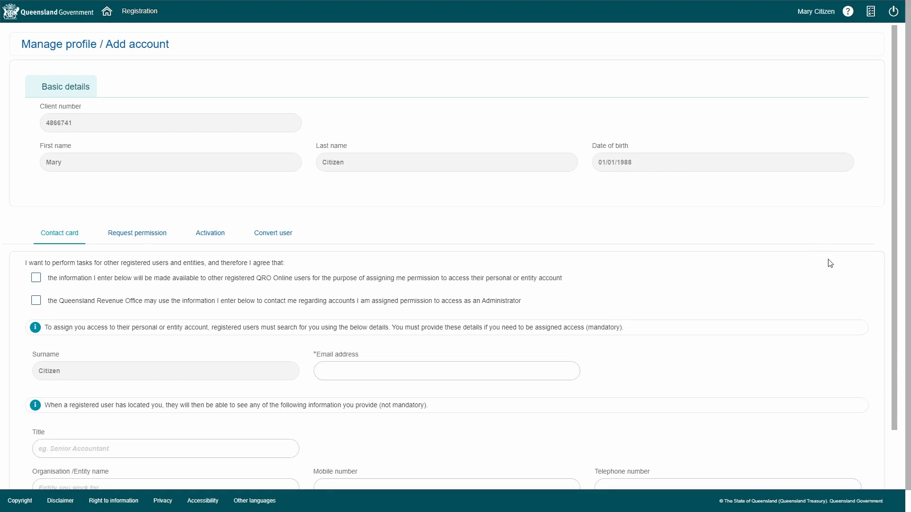
- Agree to both statements: sharing details with registered users and contact about administered accounts
left_click(35, 278)
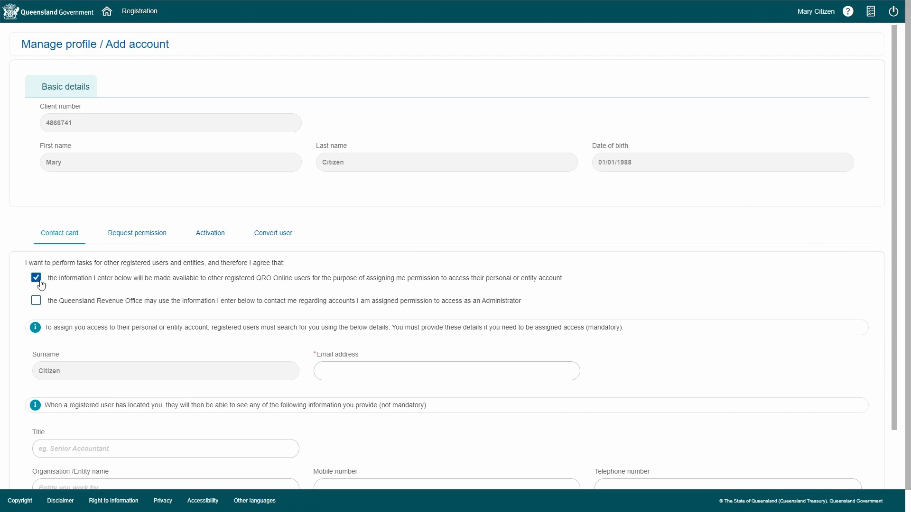
left_click(36, 300)
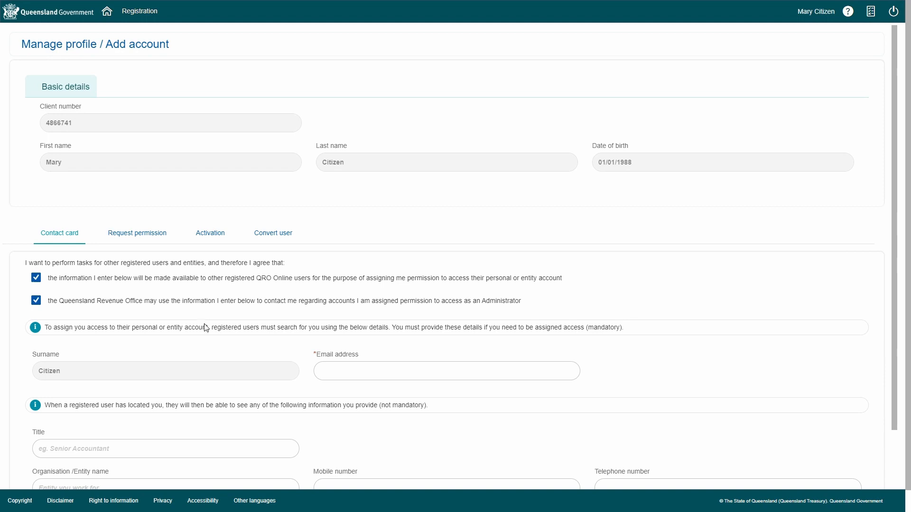
left_click(447, 371)
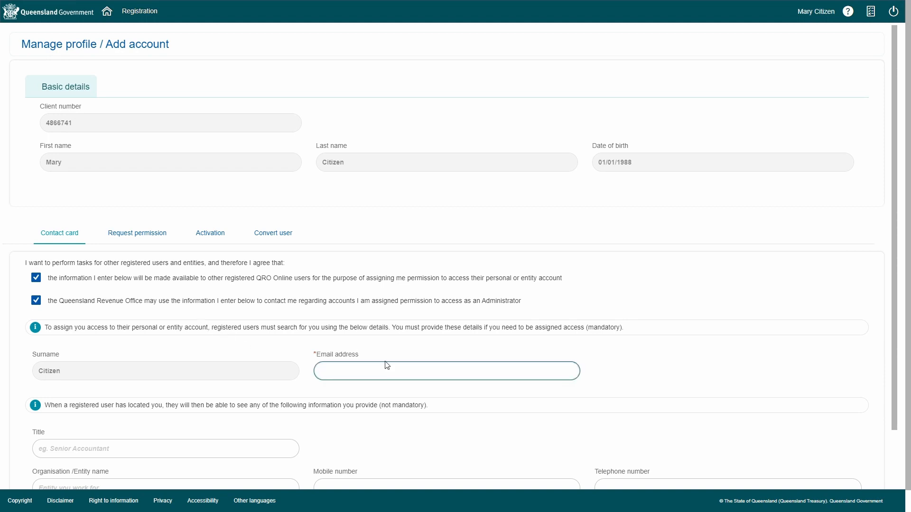
type("mary@")
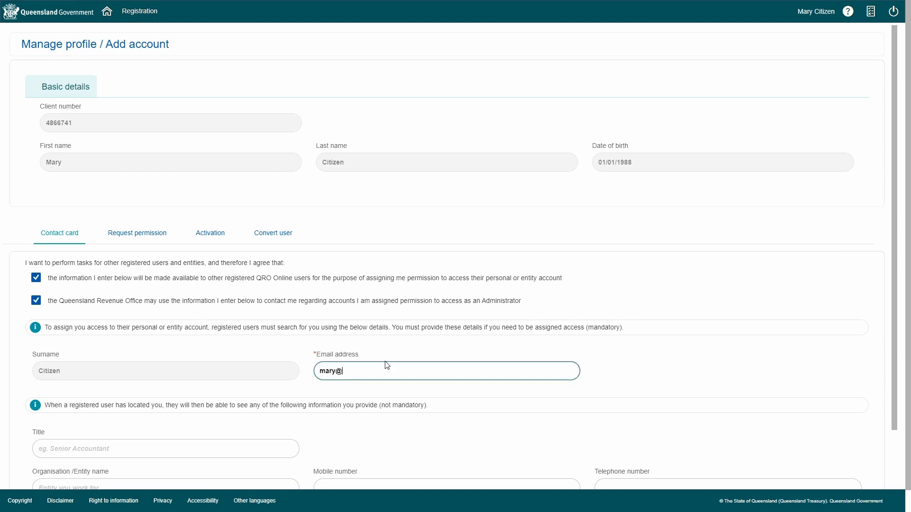
type("email.com")
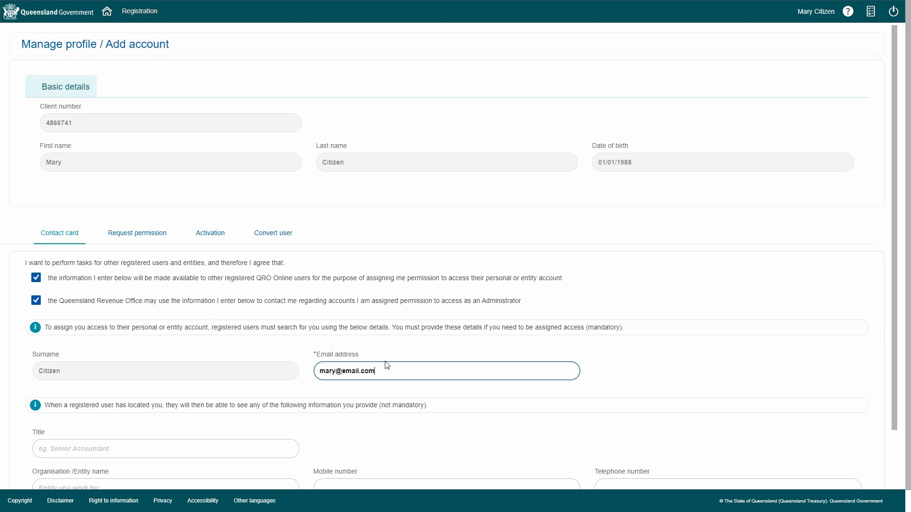
scroll("down", 3)
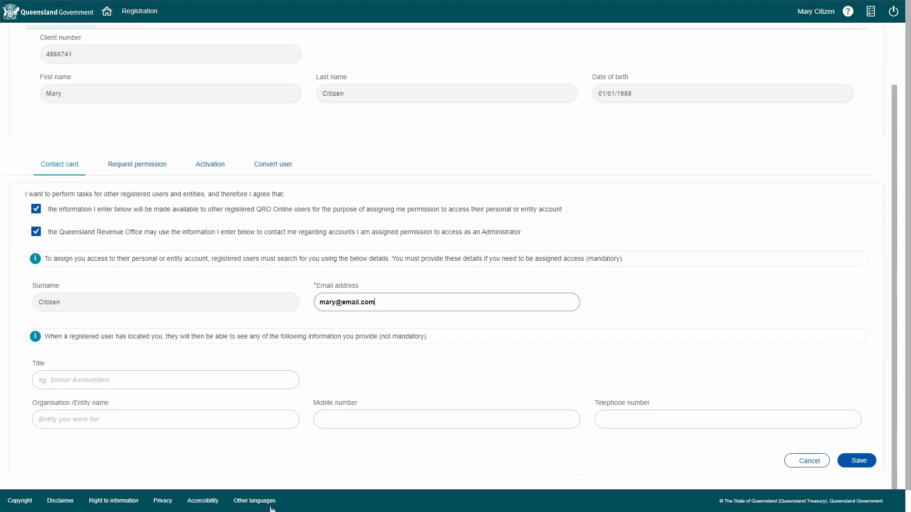
left_click(165, 379)
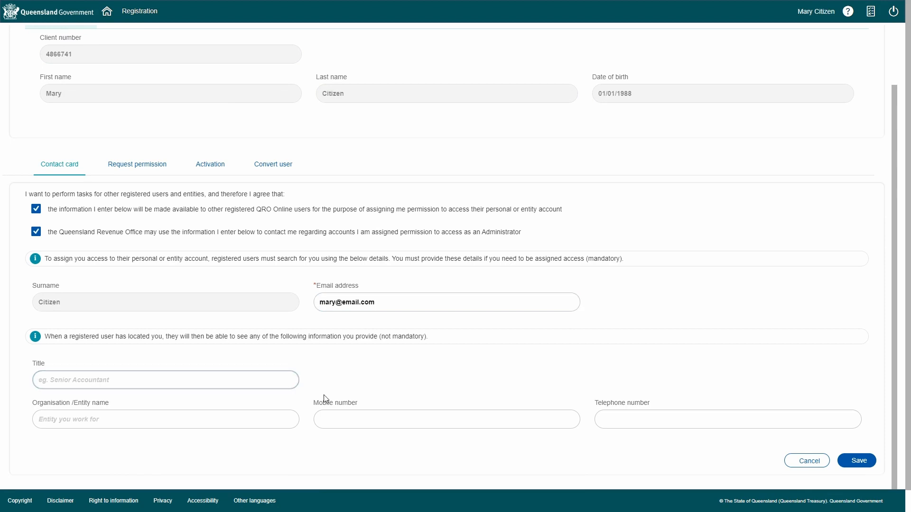
type("Accountant")
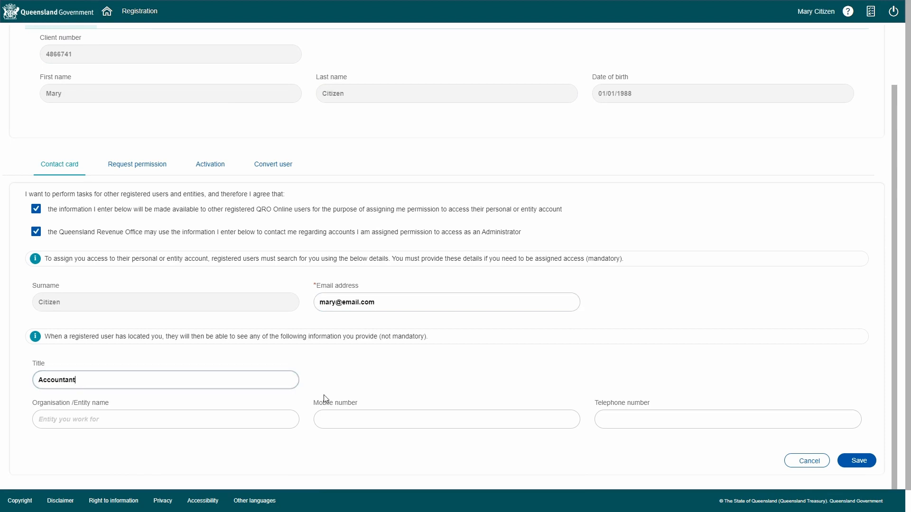
- Enter organisation Company Pty Ltd, mobile 0400 00... and telephone 07 3..., then submit the card
left_click(165, 419)
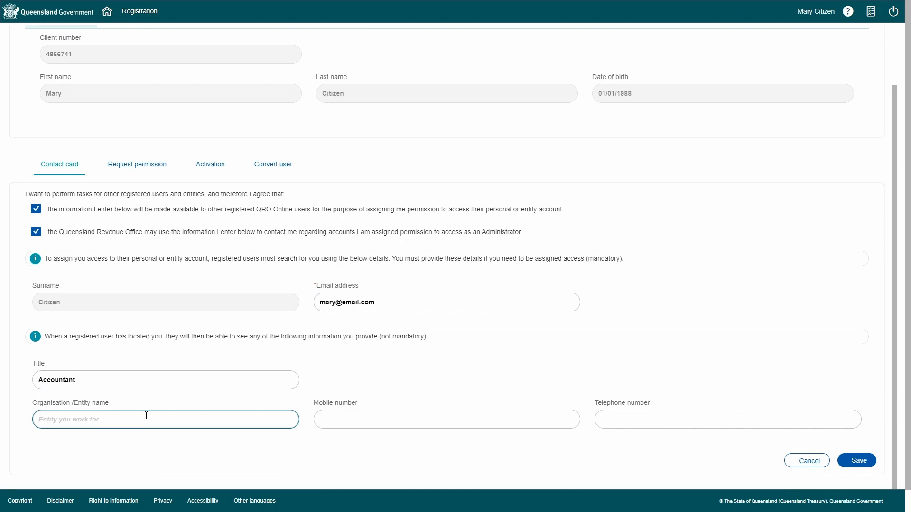
type("Company")
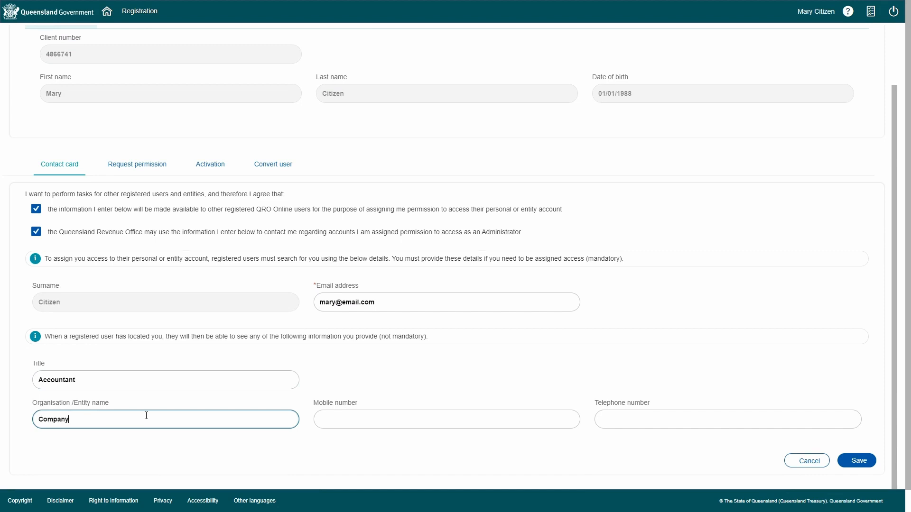
type("Pty Ltd")
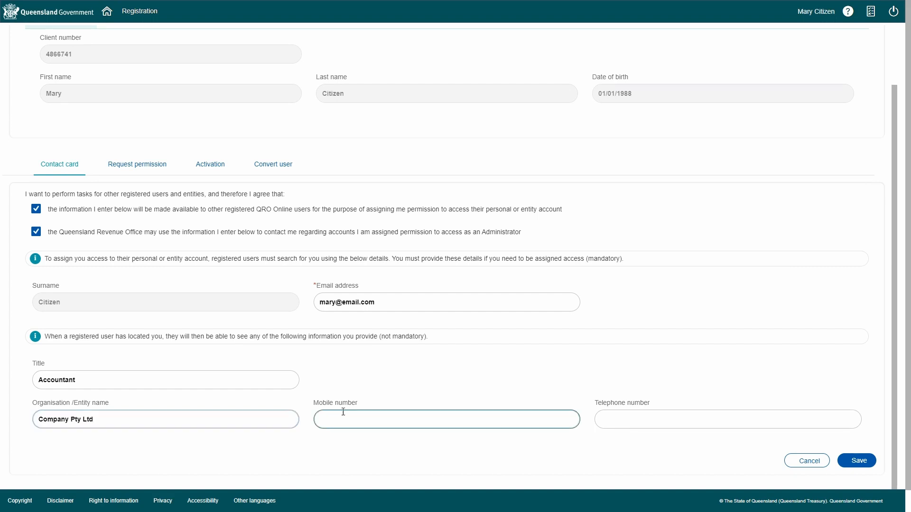
type("0400 00")
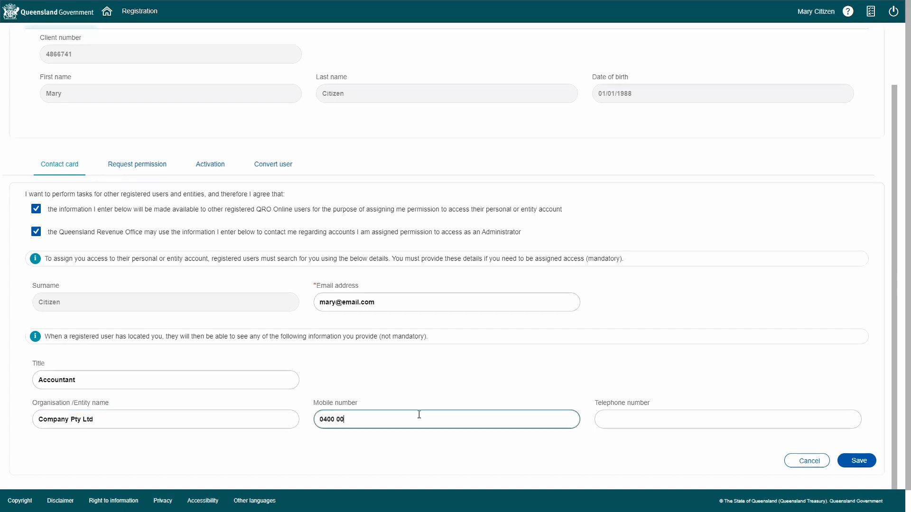
type("07 3000 0000")
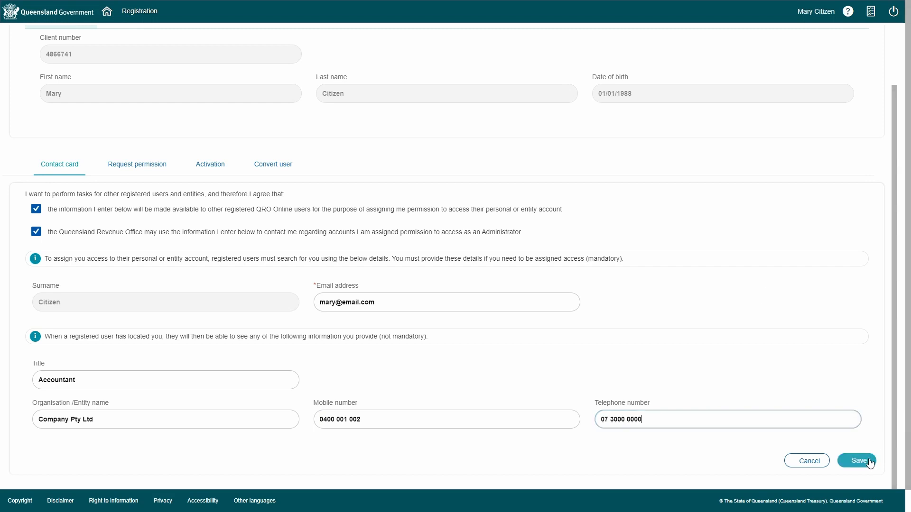
left_click(856, 461)
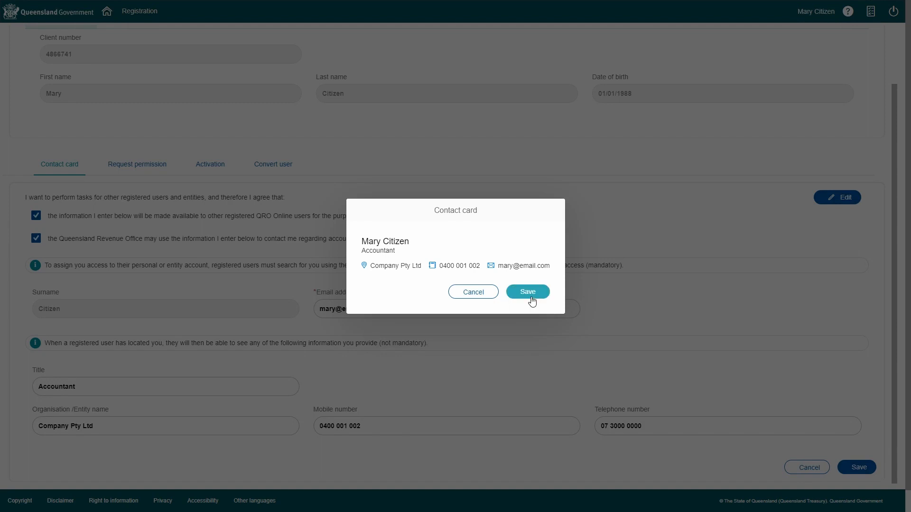
- Confirm saving the previewed contact card and acknowledge the successful update message
left_click(526, 292)
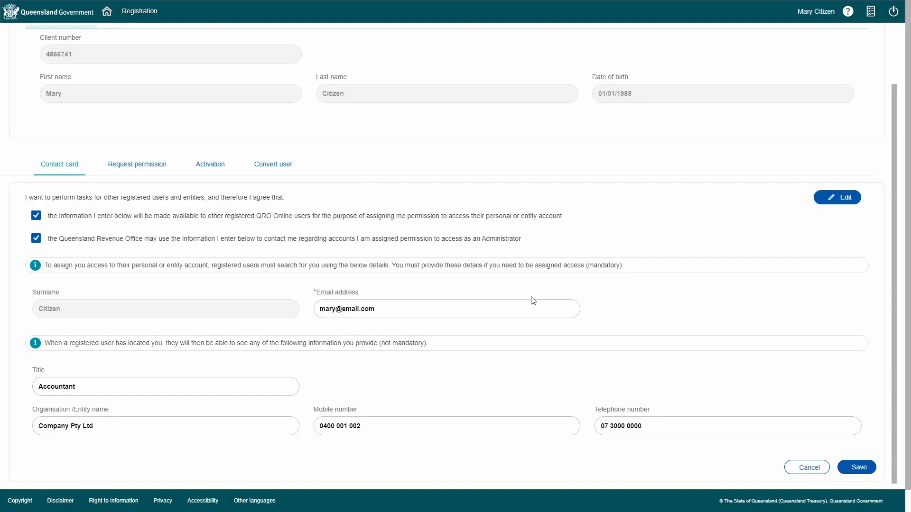
left_click(856, 466)
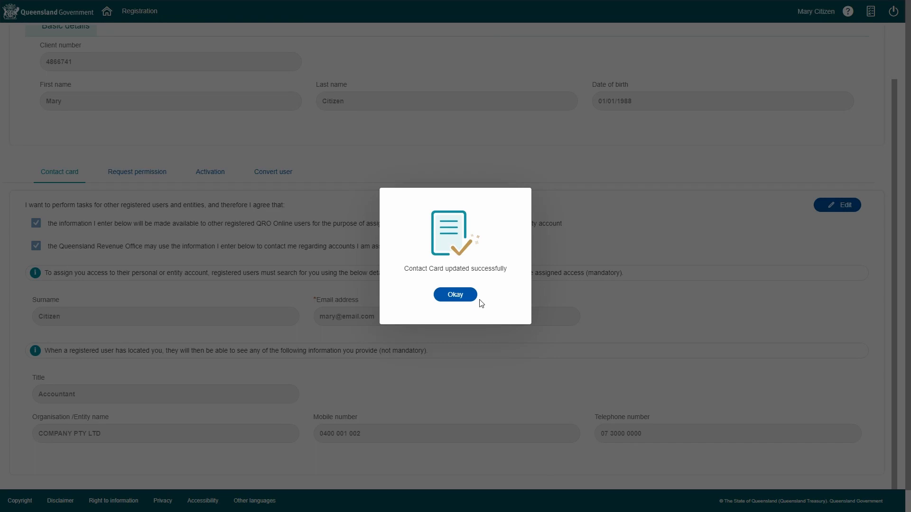
left_click(455, 294)
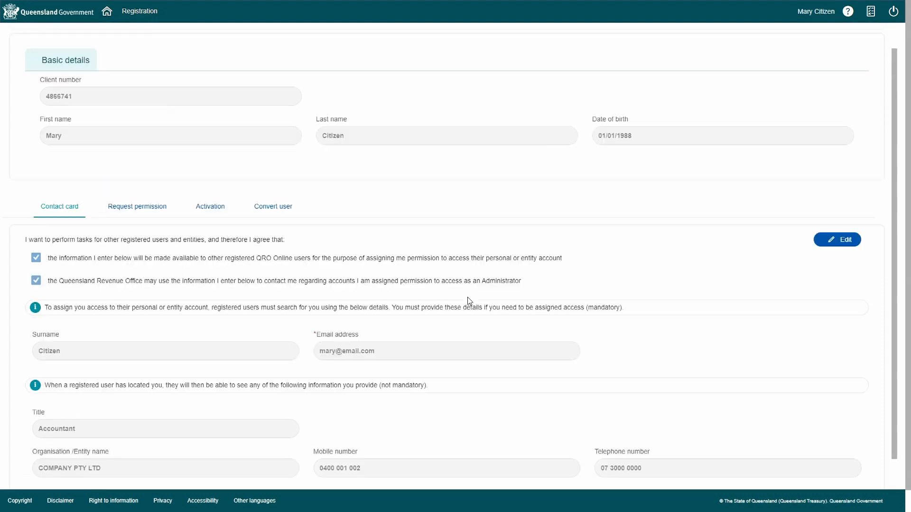
left_click(107, 12)
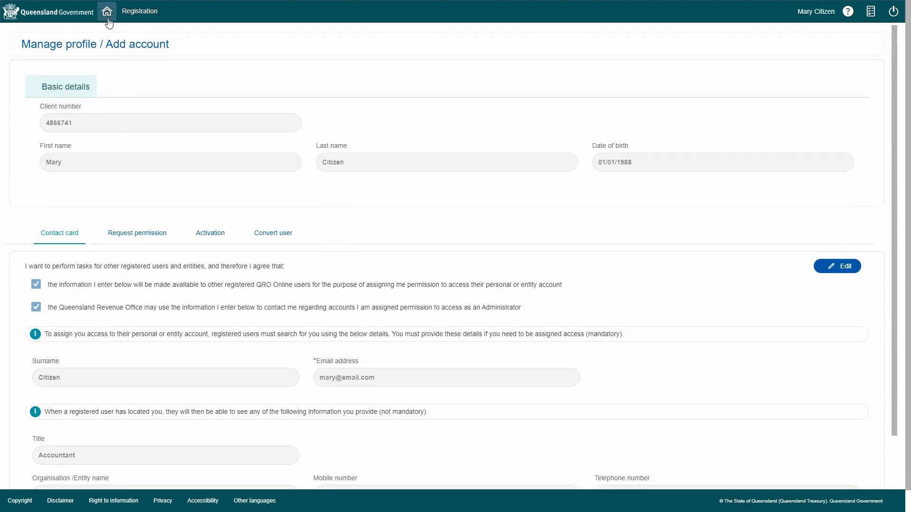